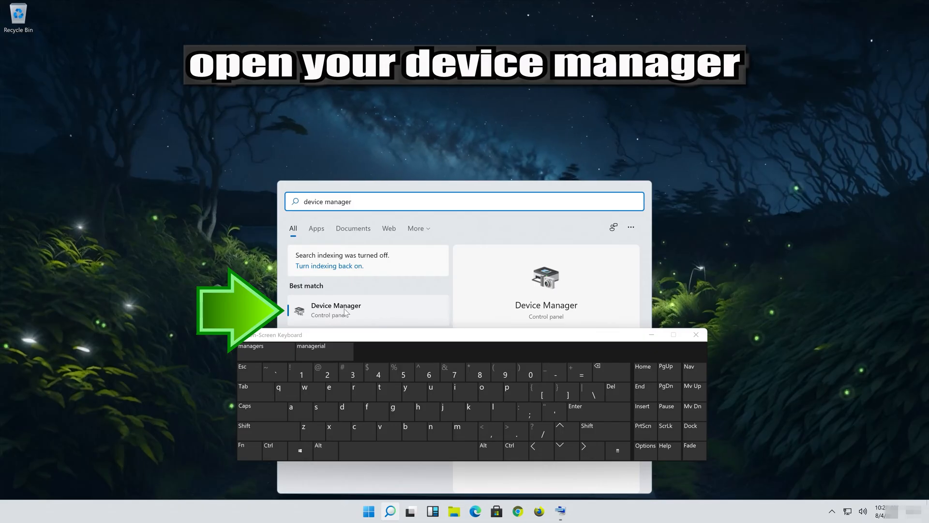
# - Launch Device Manager from the Windows Search best match
pyautogui.click(336, 310)
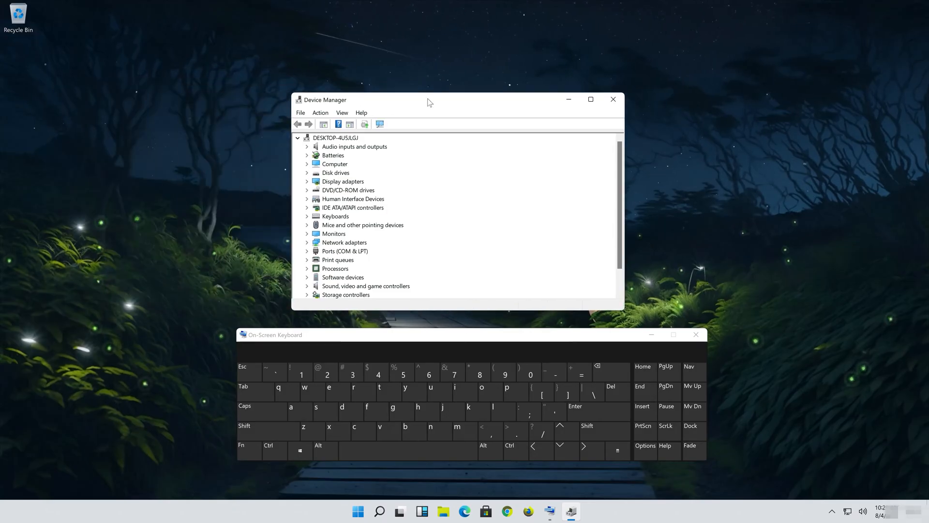
# - Expand Keyboards and bring up the Standard PS/2 Keyboard's Properties dialog
pyautogui.moveTo(429, 99); pyautogui.dragTo(430, 107)
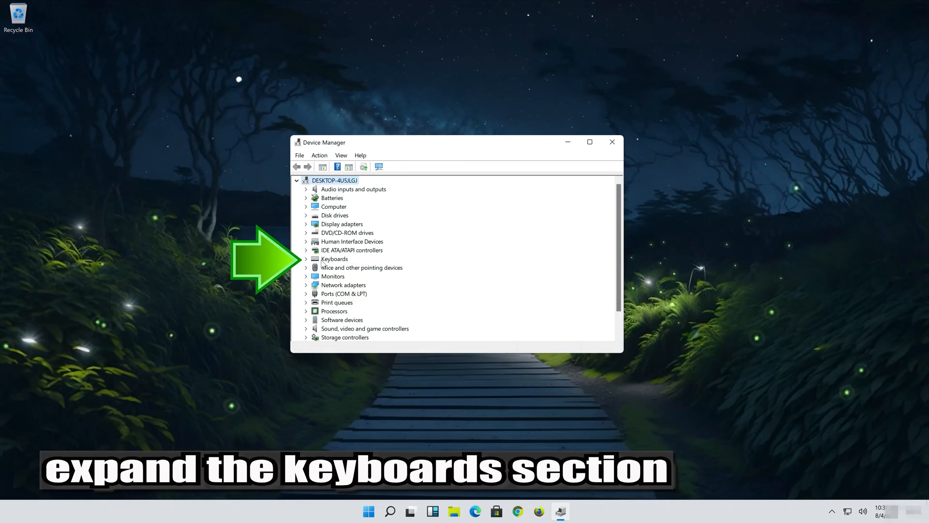
pyautogui.click(306, 260)
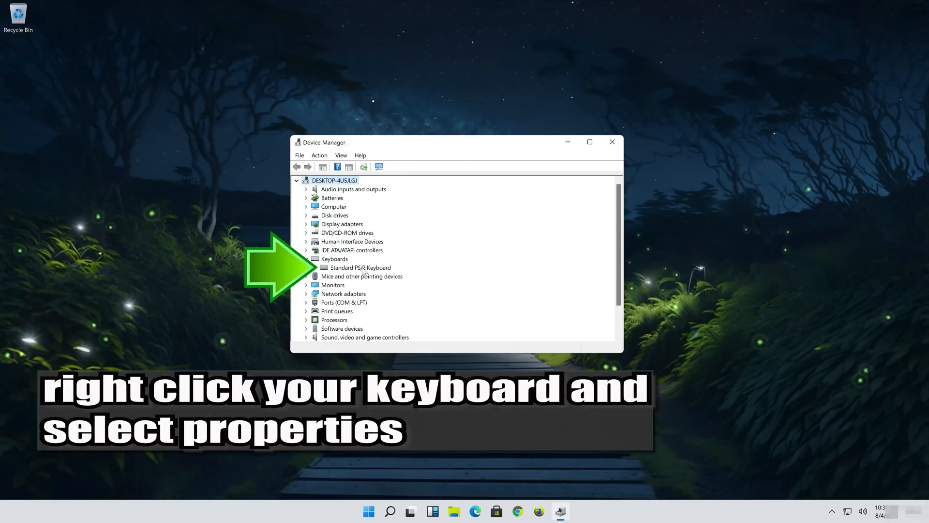
pyautogui.rightClick(360, 267)
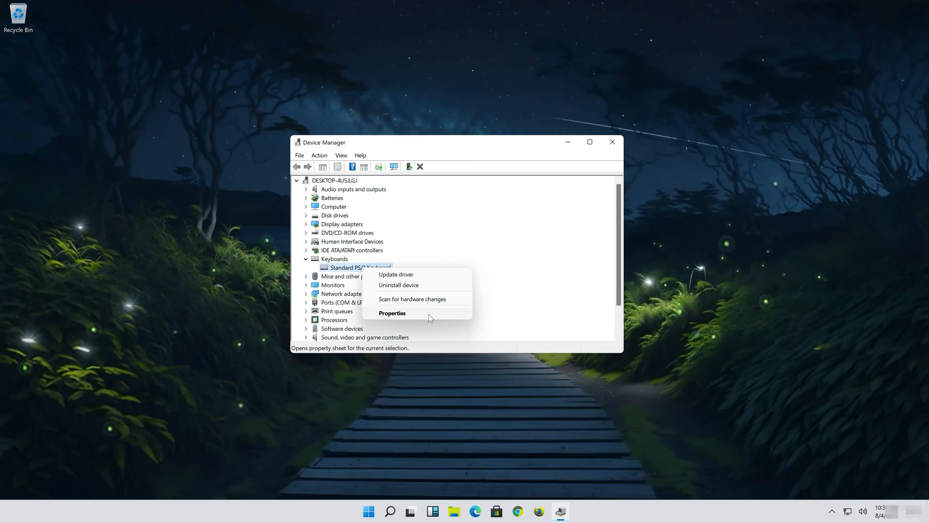
pyautogui.click(392, 313)
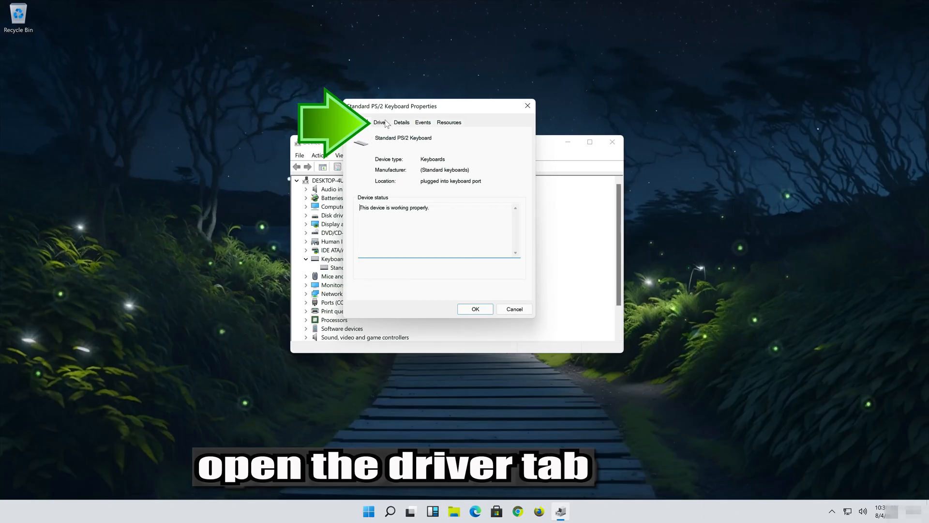
# - Start Update Driver for the keyboard from its Driver properties
pyautogui.click(379, 122)
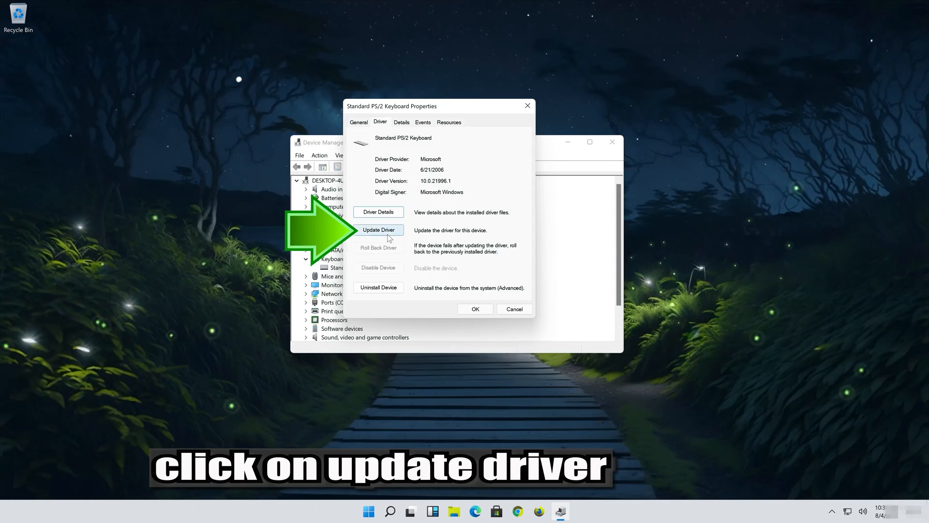
pyautogui.click(379, 230)
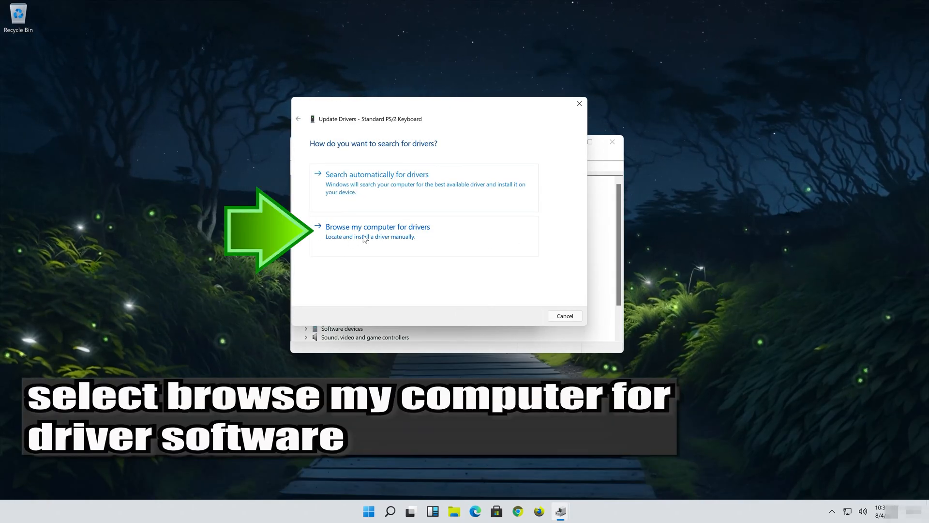
# - Install Standard PS/2 Keyboard from the compatible drivers list and agree to restart
pyautogui.click(377, 226)
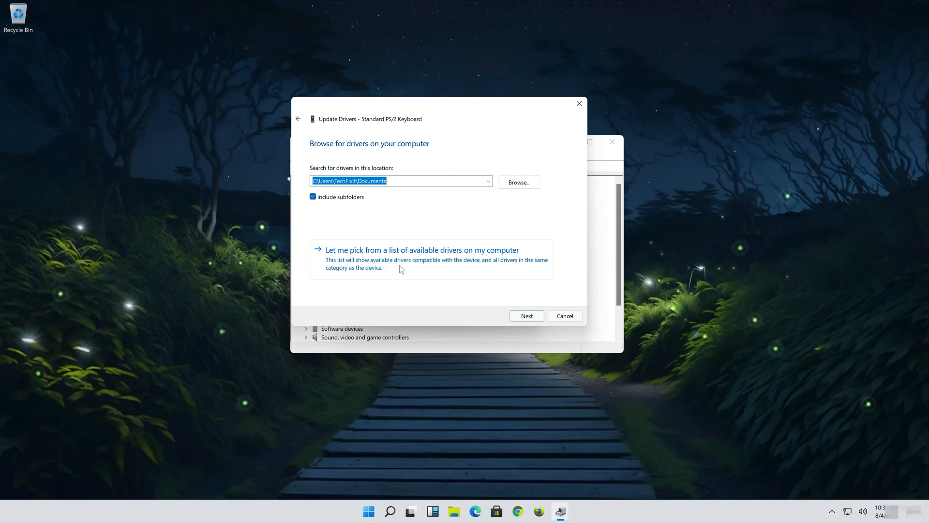
pyautogui.click(421, 250)
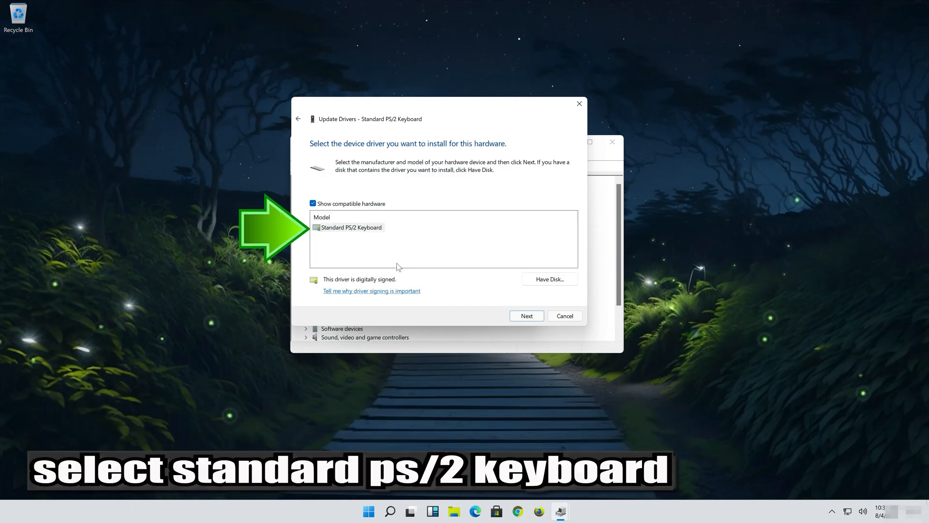
pyautogui.click(351, 227)
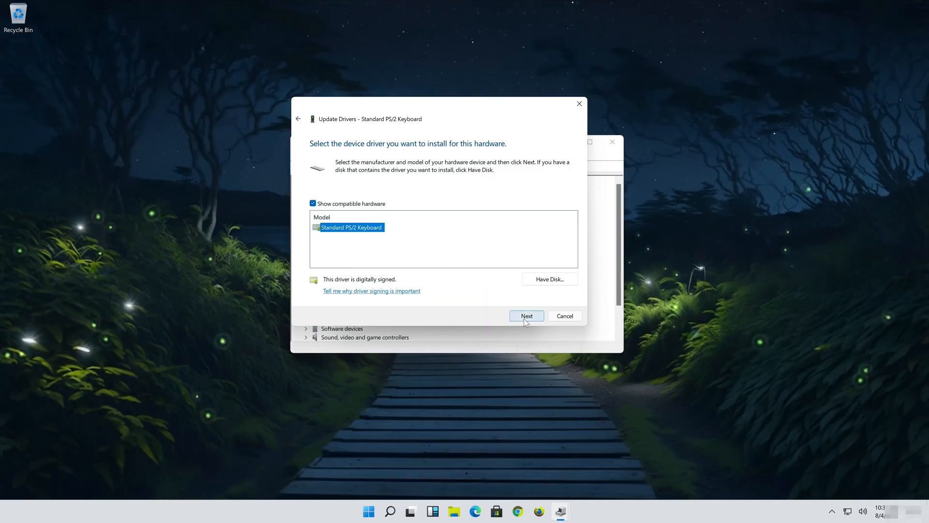
pyautogui.click(526, 316)
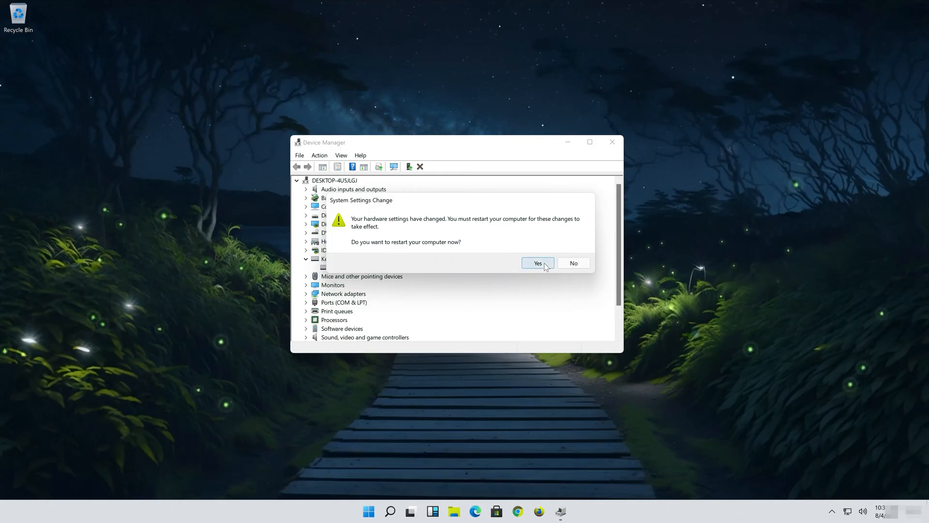
pyautogui.click(538, 263)
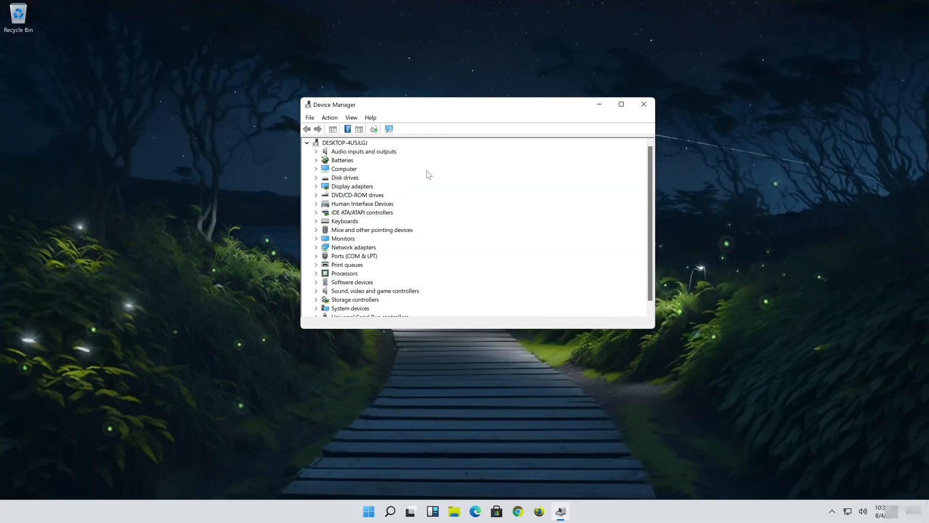
# - Expand Keyboards again and reopen the Standard PS/2 Keyboard's Properties dialog
pyautogui.click(344, 221)
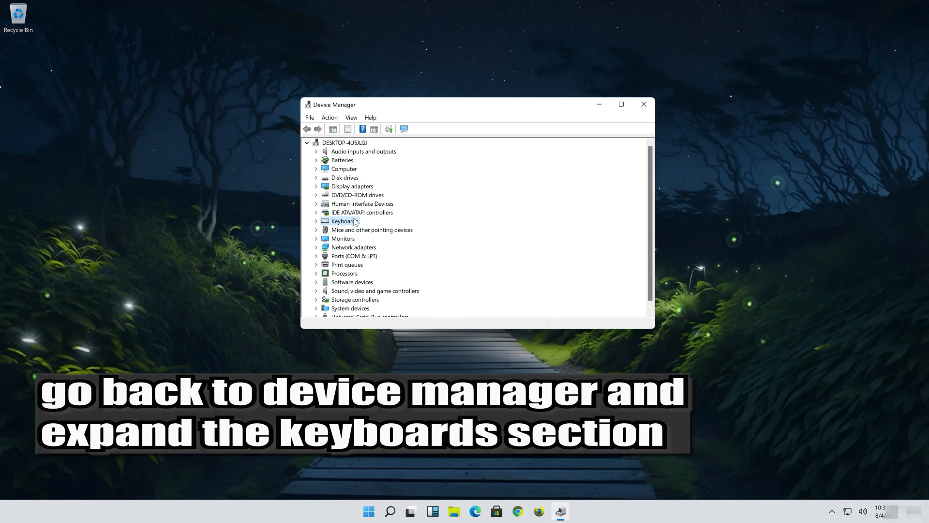
pyautogui.click(316, 220)
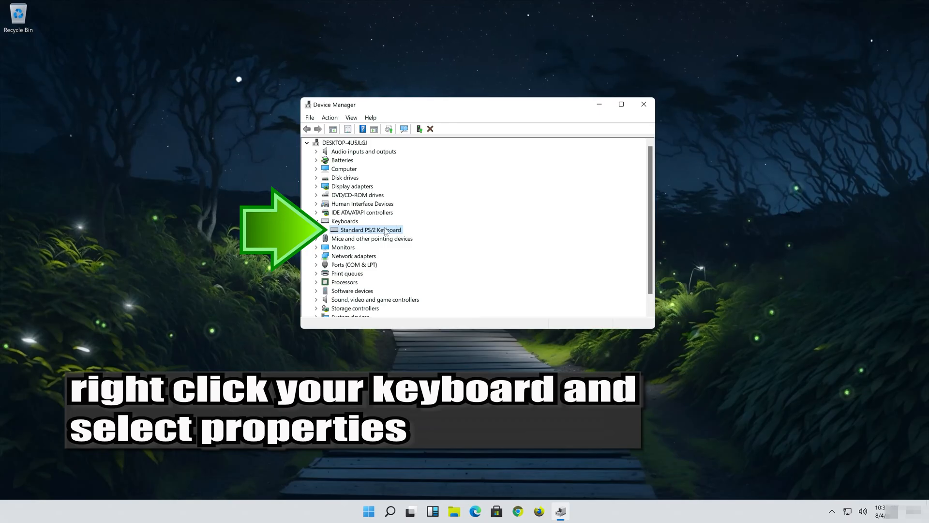
pyautogui.rightClick(369, 230)
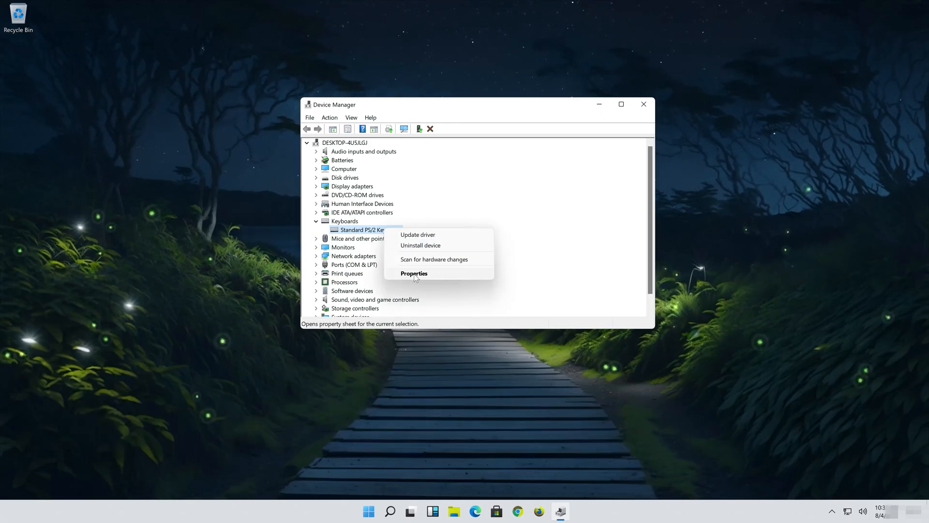
pyautogui.click(414, 273)
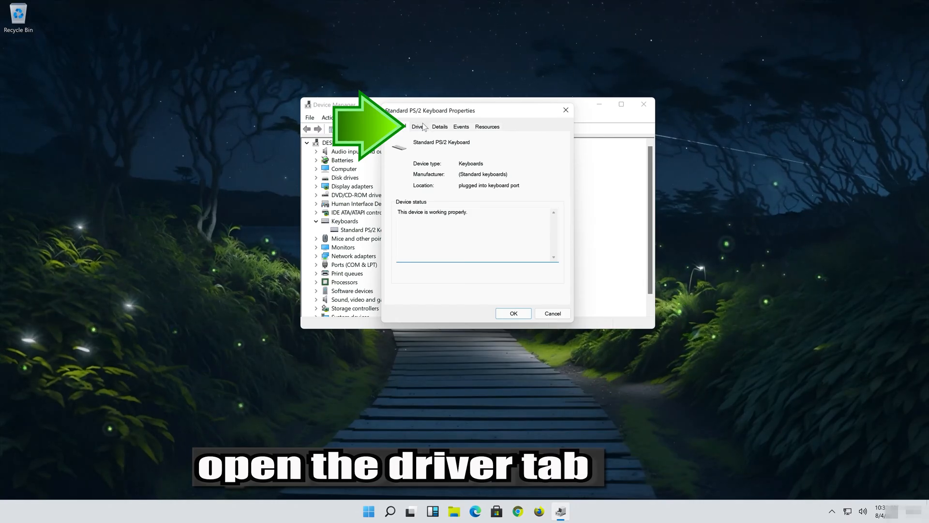
# - Uninstall the Standard PS/2 Keyboard device from its Driver properties and confirm
pyautogui.click(419, 126)
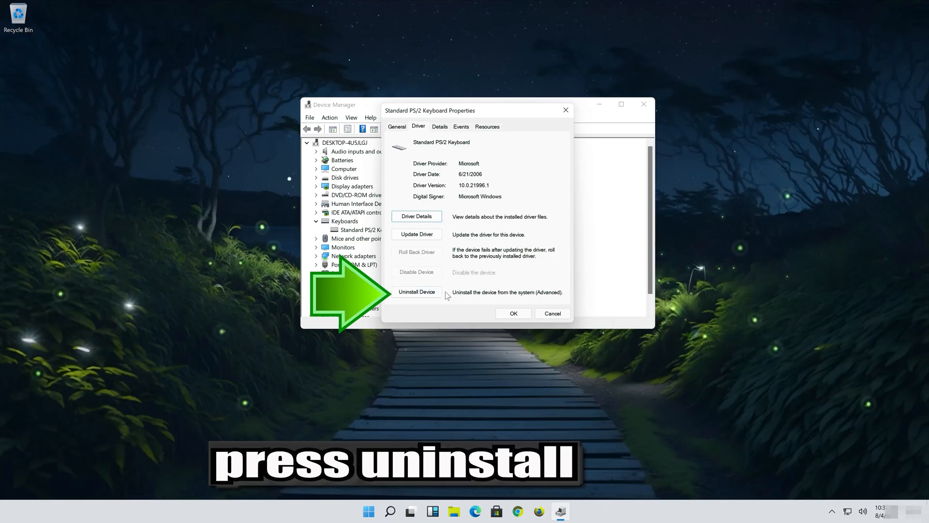
pyautogui.click(416, 292)
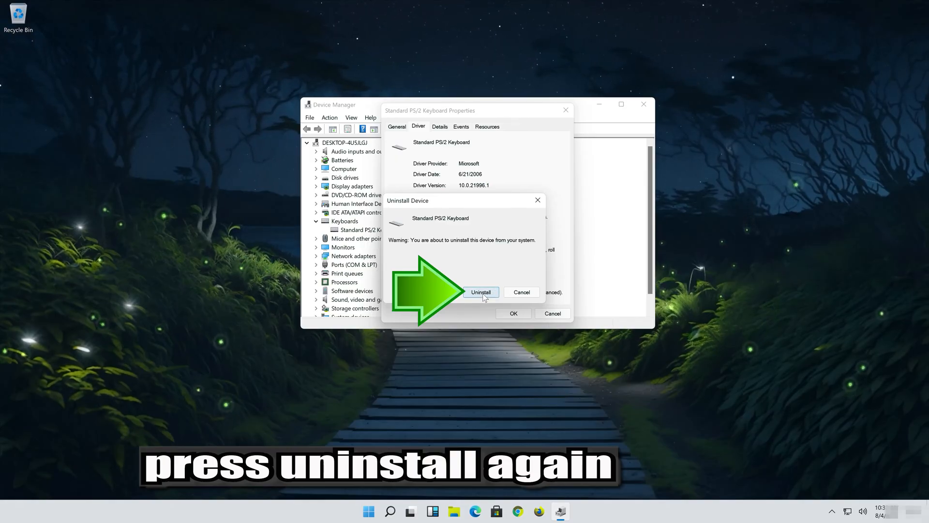
pyautogui.click(481, 291)
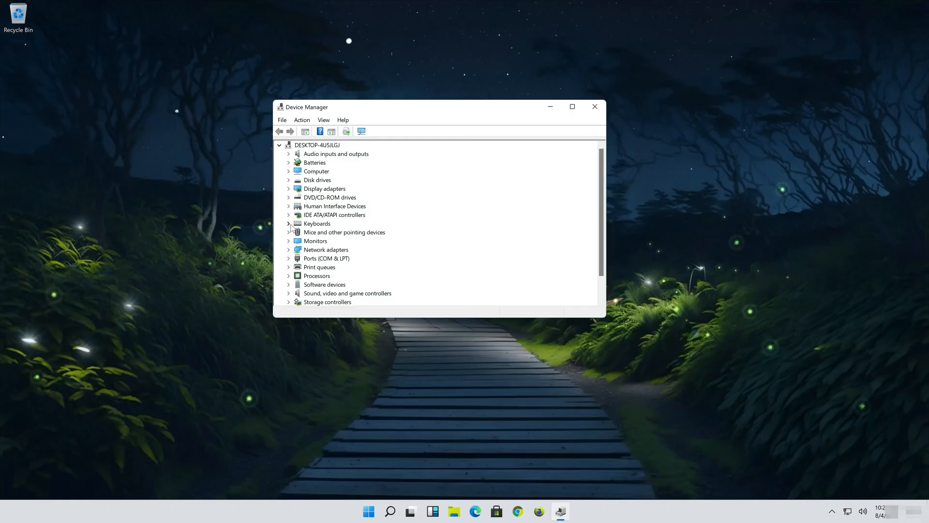
# - Reopen the reappeared Standard PS/2 Keyboard's Properties dialog under Keyboards
pyautogui.click(290, 223)
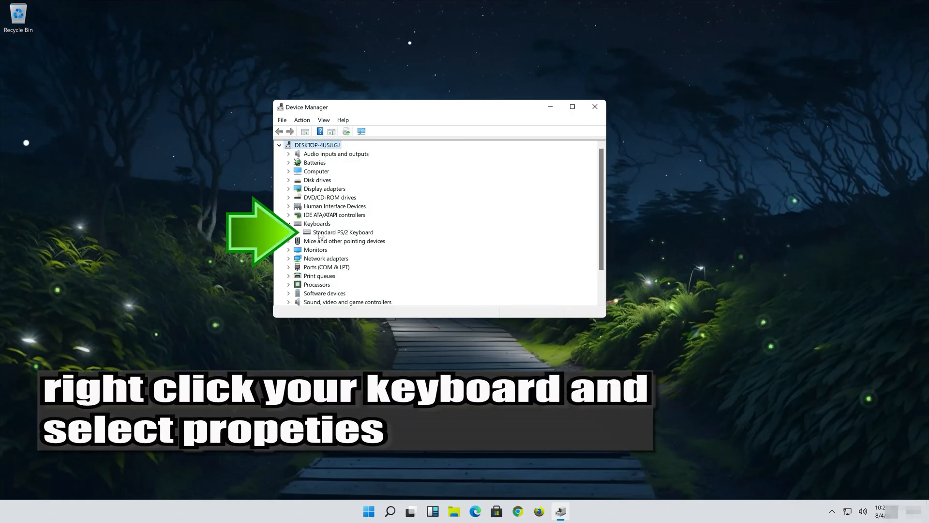
pyautogui.rightClick(343, 231)
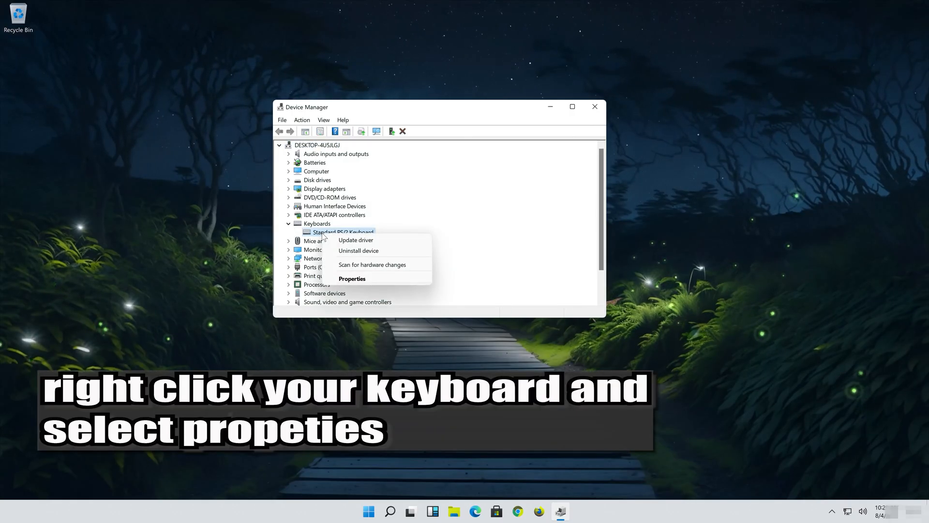
pyautogui.moveTo(352, 279)
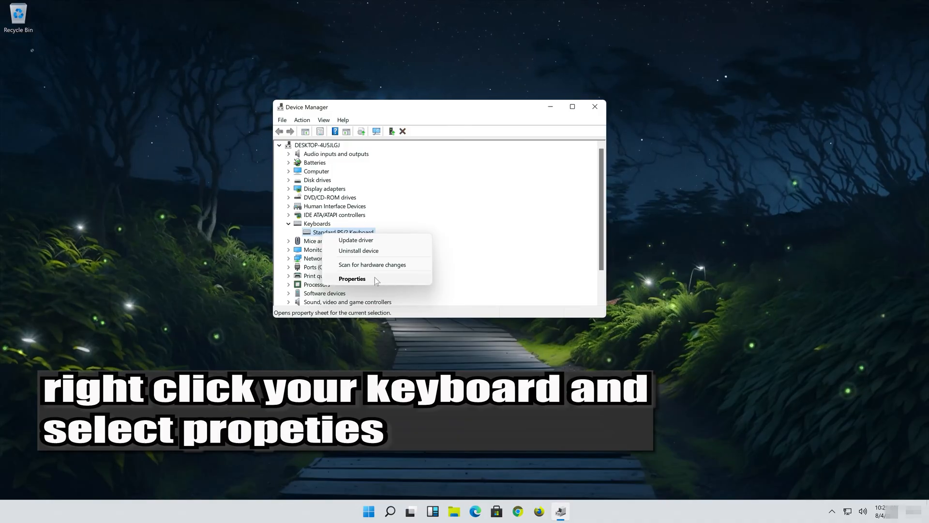
pyautogui.click(352, 278)
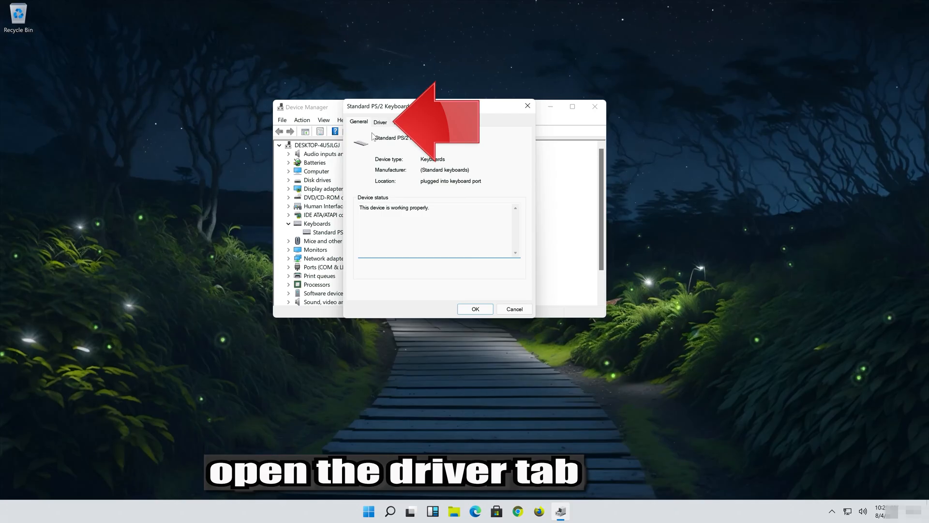
# - Start another Update Driver run for the keyboard from its Driver properties
pyautogui.click(379, 122)
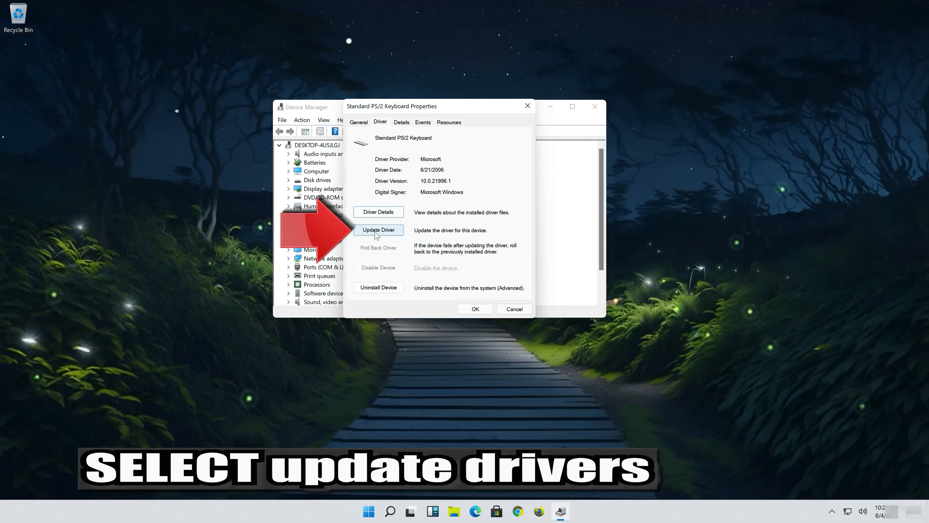
pyautogui.click(379, 229)
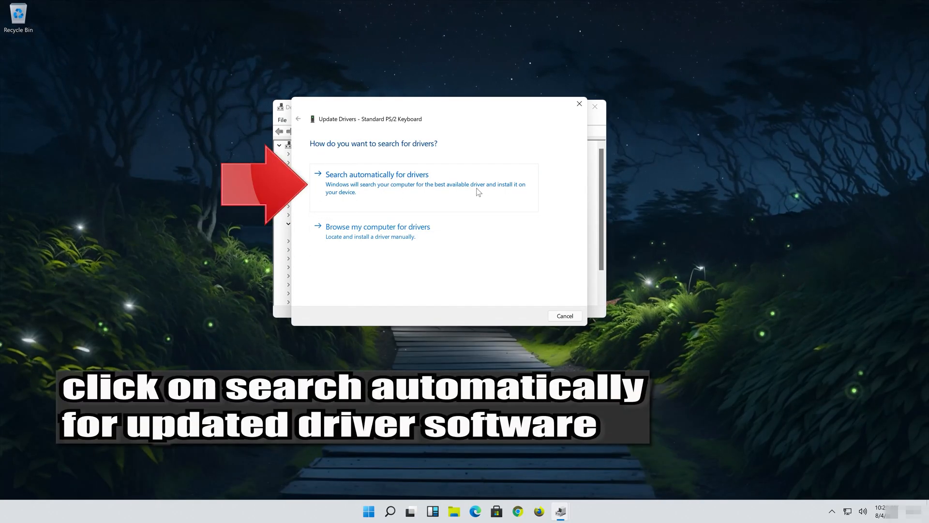
# - Have Windows search automatically for and install the best keyboard driver
pyautogui.click(377, 174)
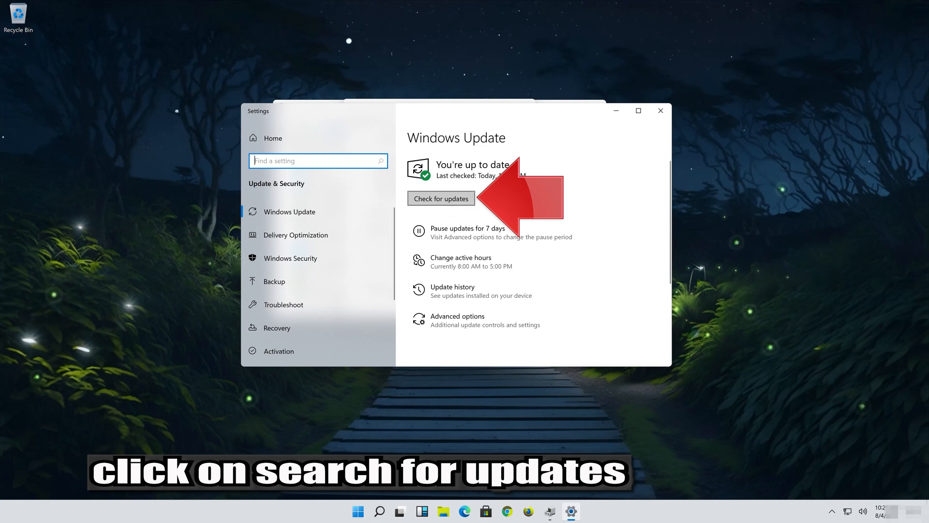
# - Run Check for updates in Windows Update
pyautogui.click(442, 197)
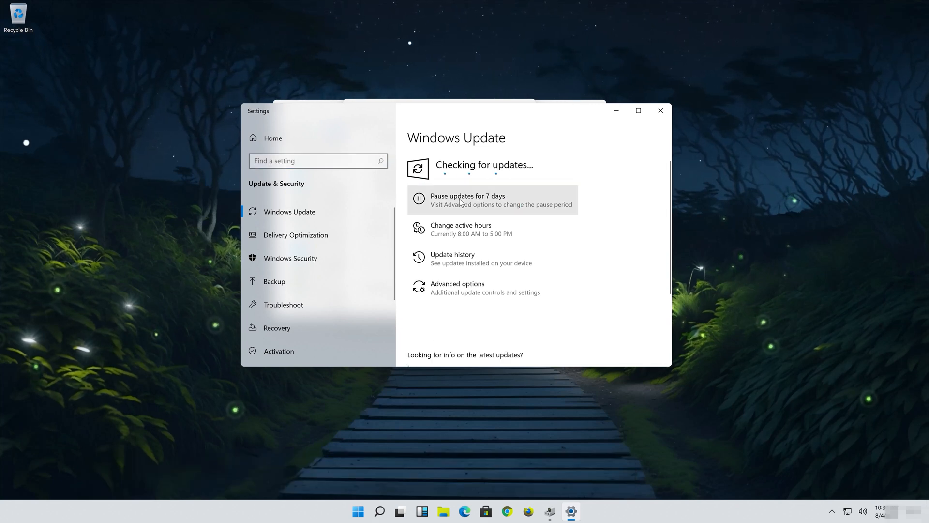